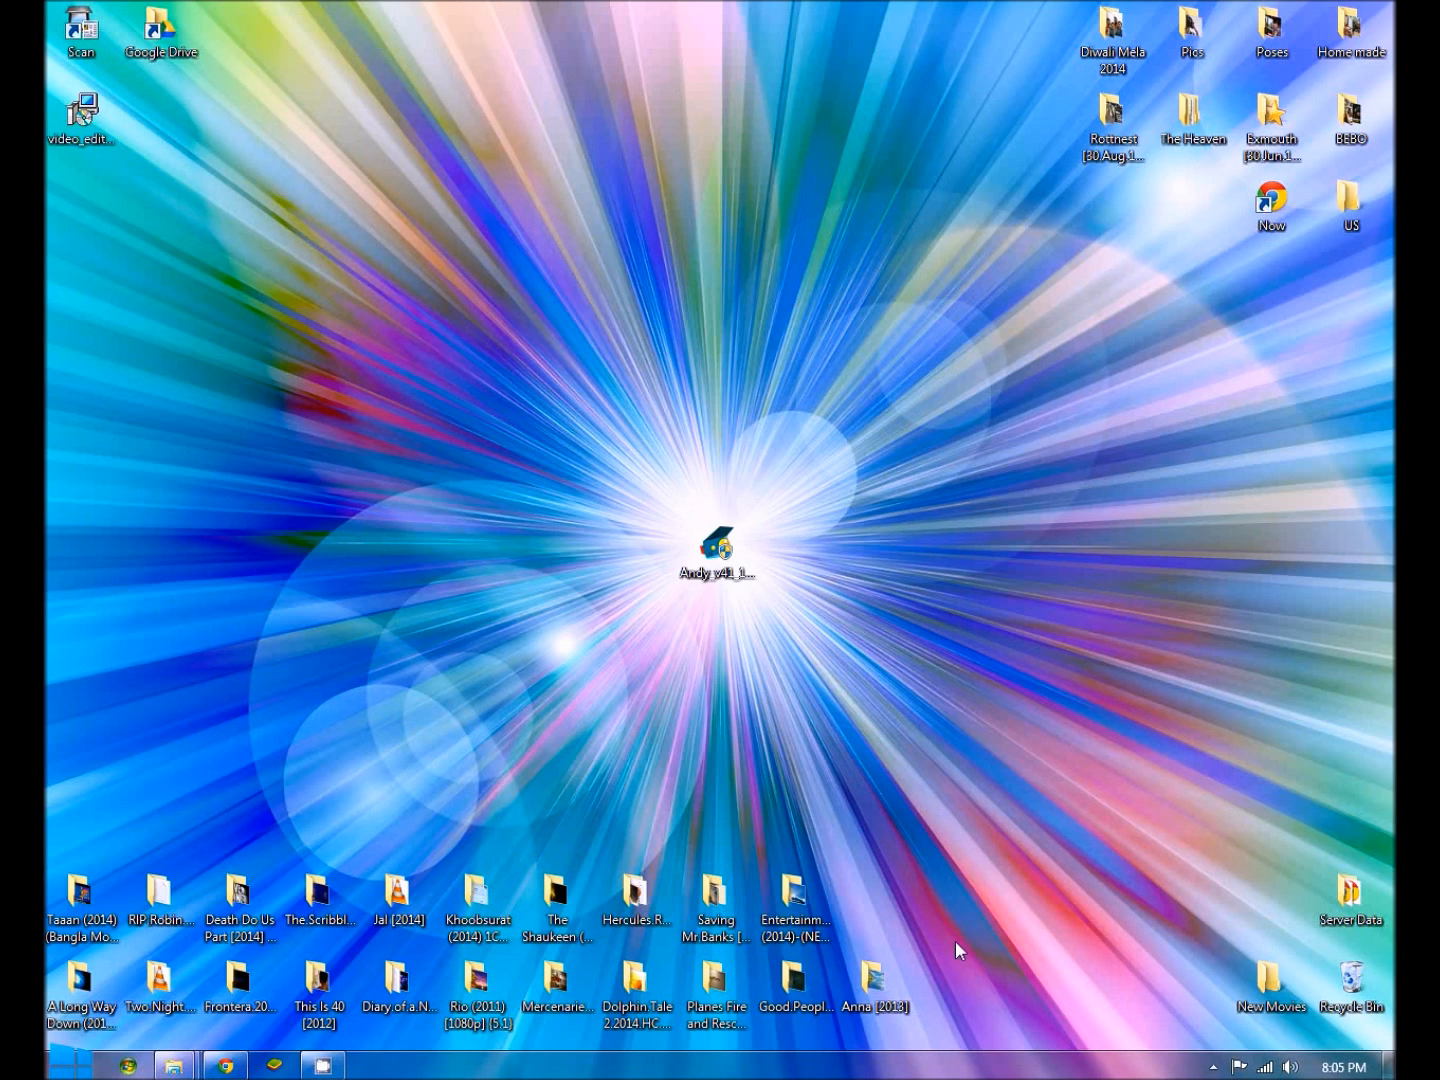
Step: Select and run the Andy setup .exe from the desktop to reach the ANDY OS Setup welcome screen
click(716, 552)
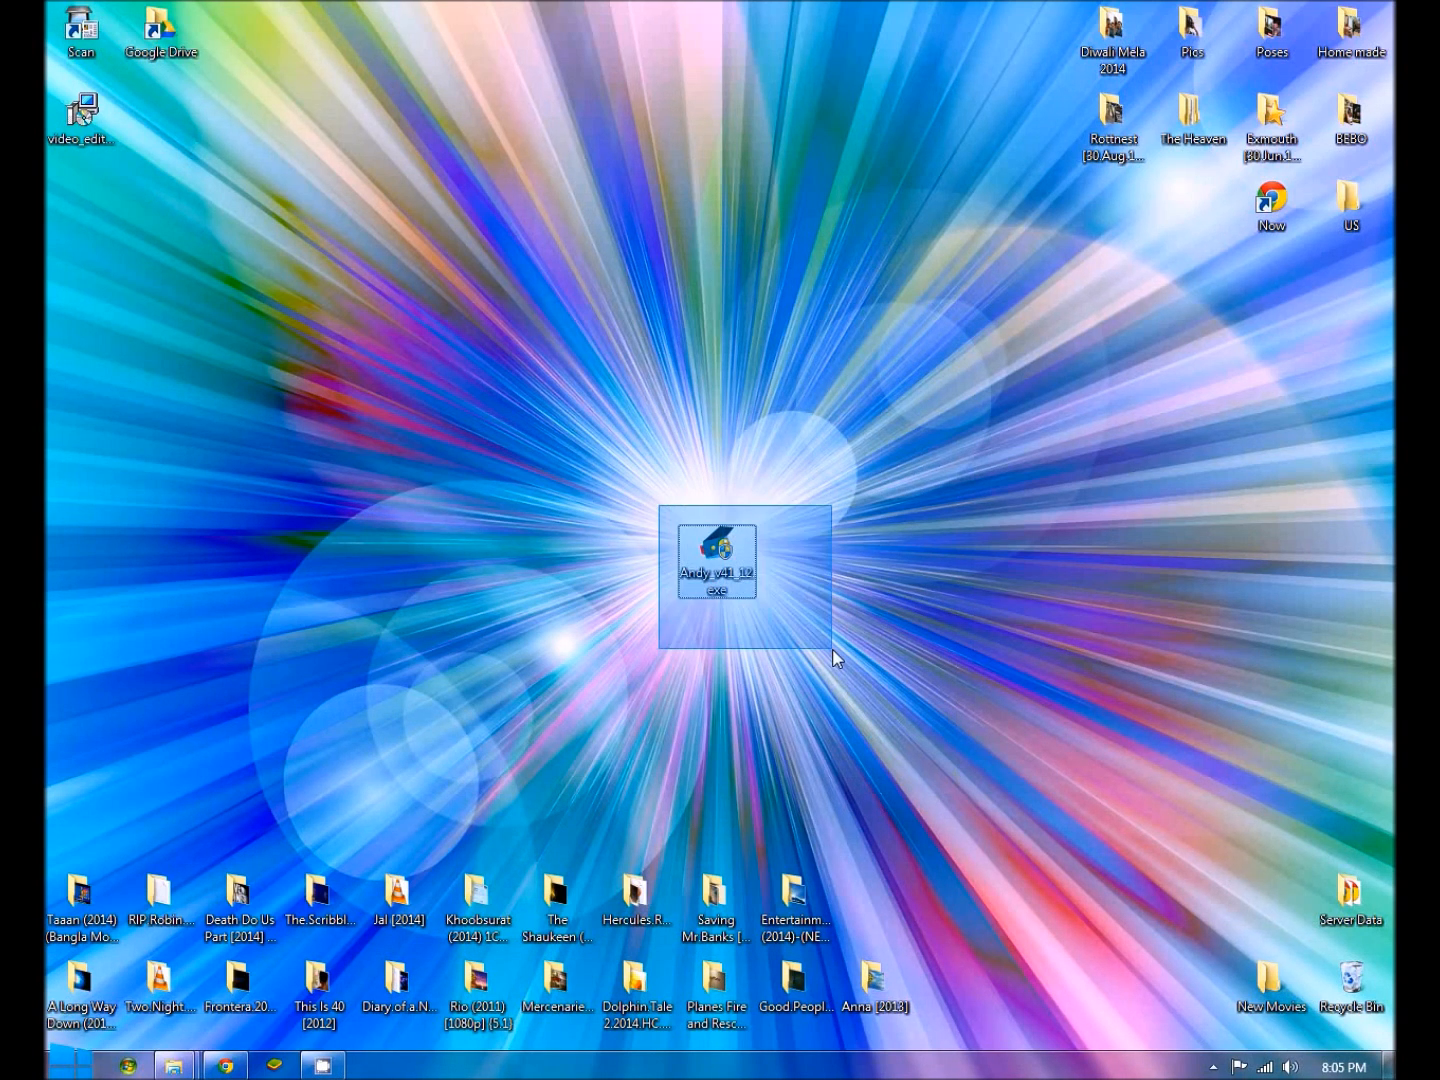
mouse_move(746, 580)
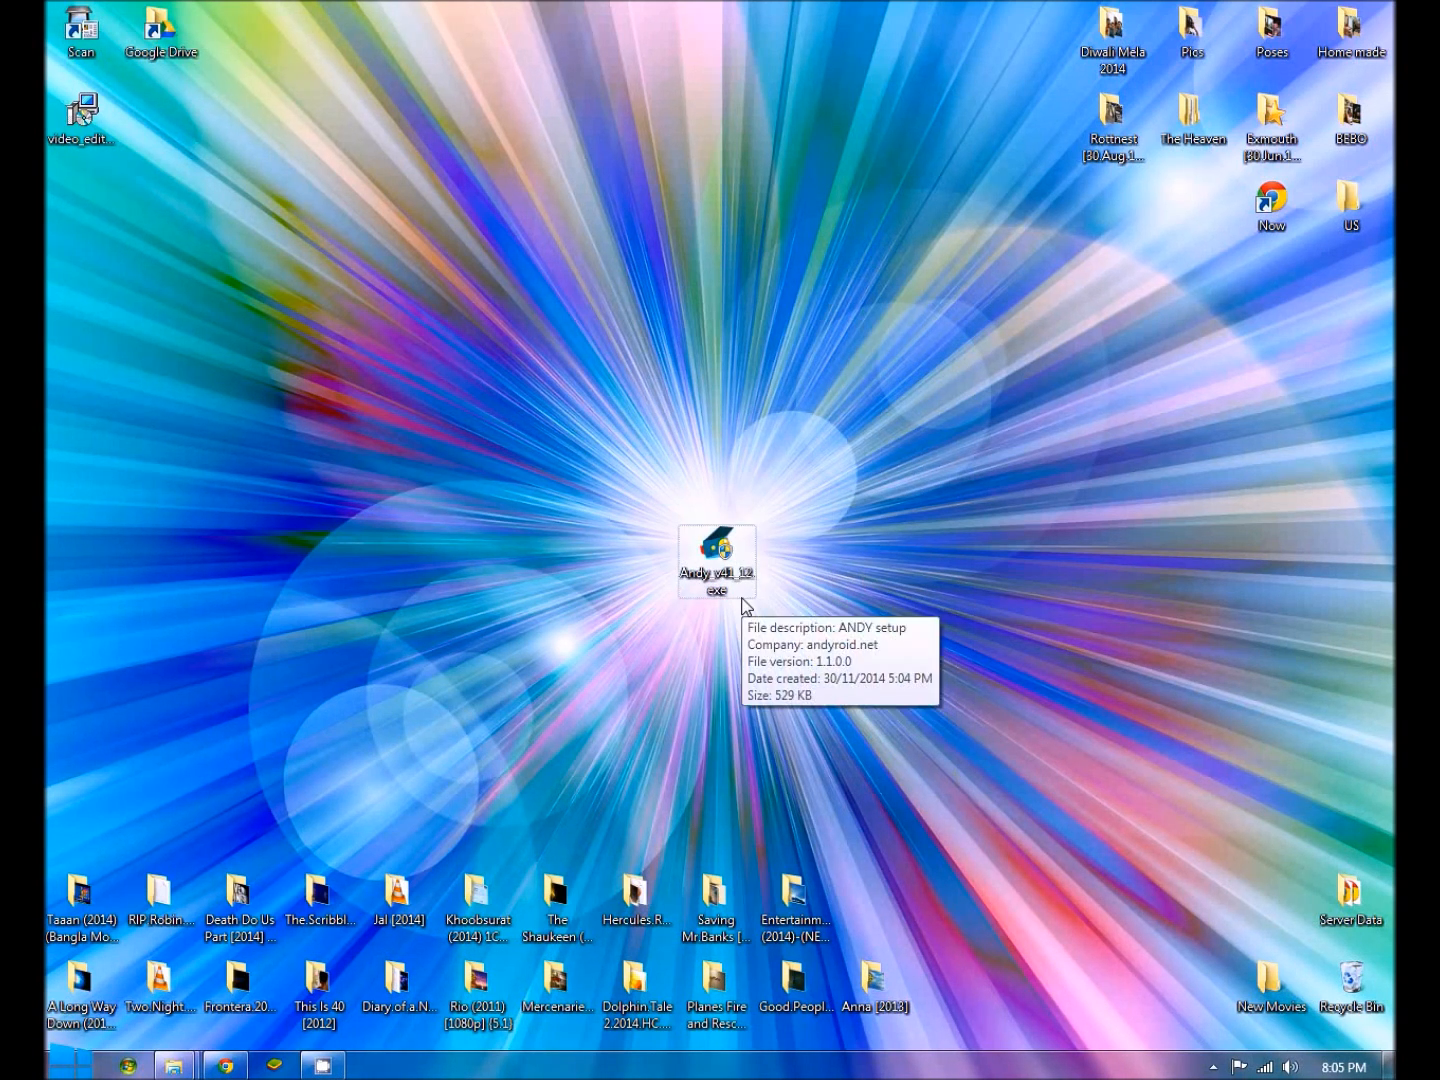
mouse_move(738, 592)
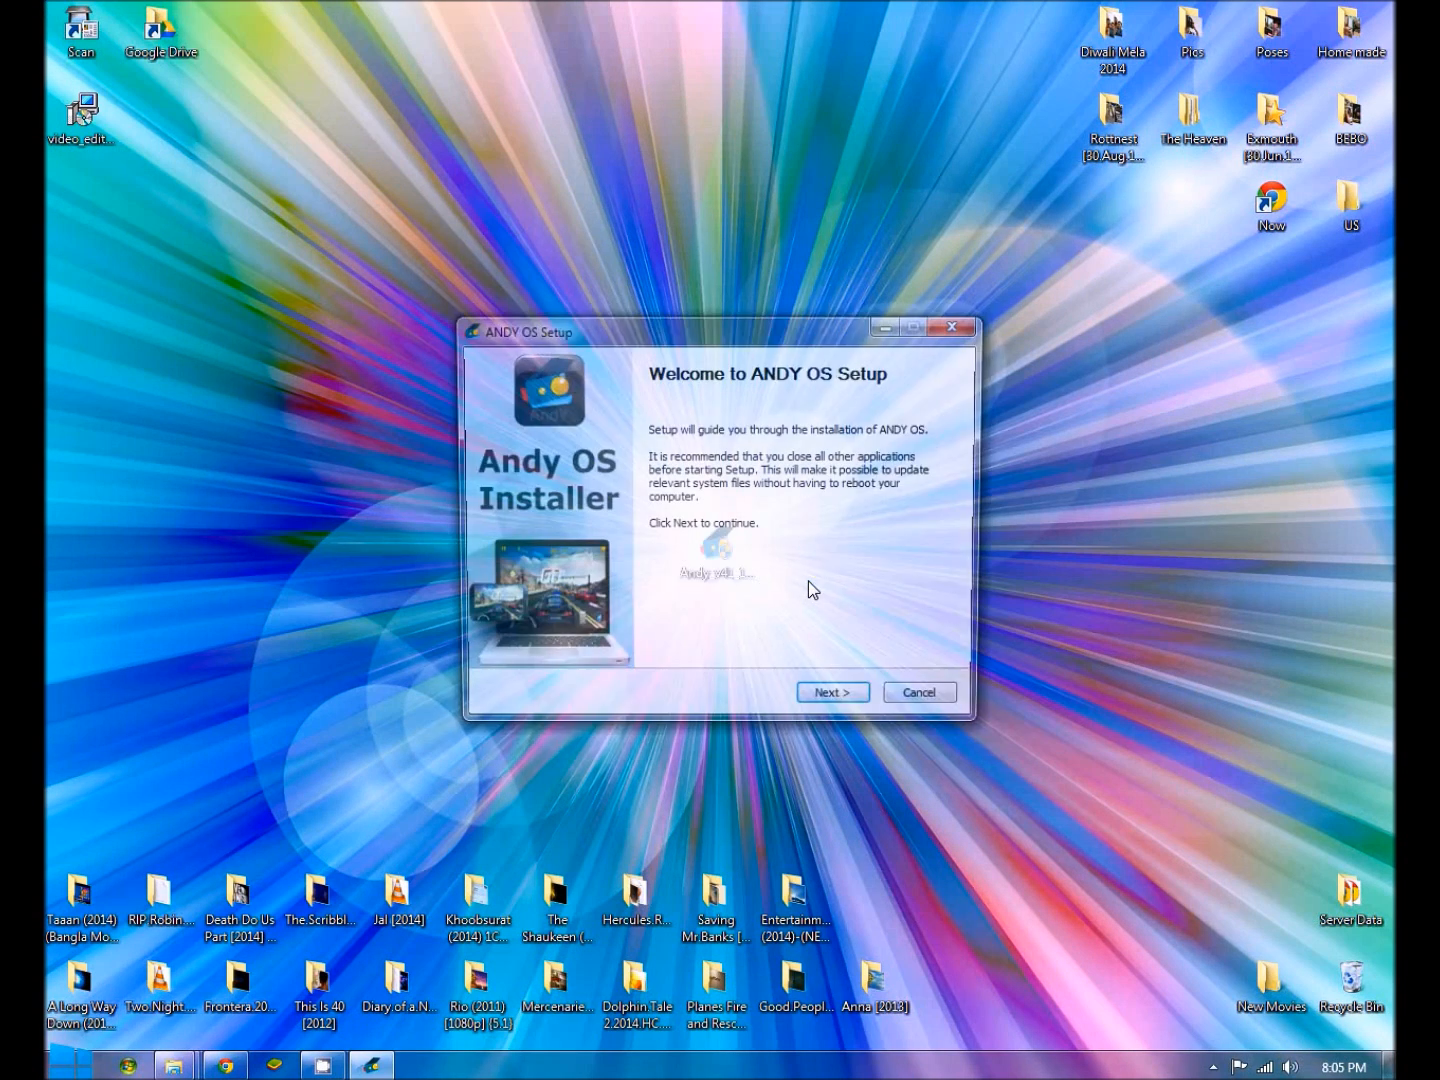
Step: Accept the license and approve the Oracle USB and network service drivers so ANDY OS installs
click(830, 692)
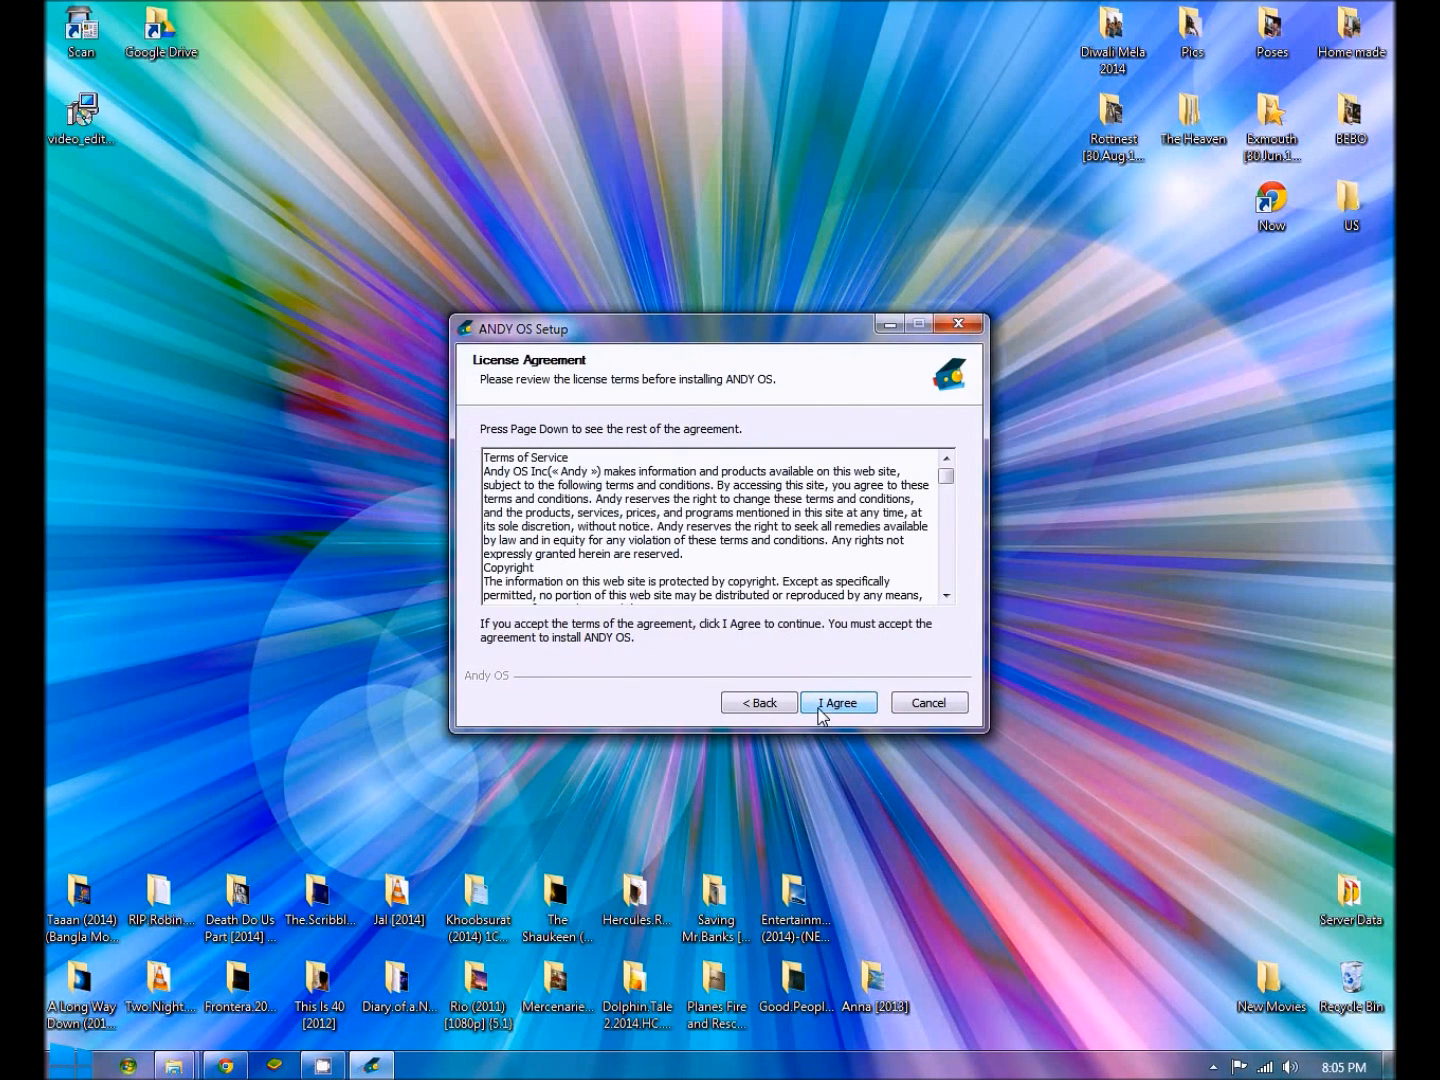
click(838, 702)
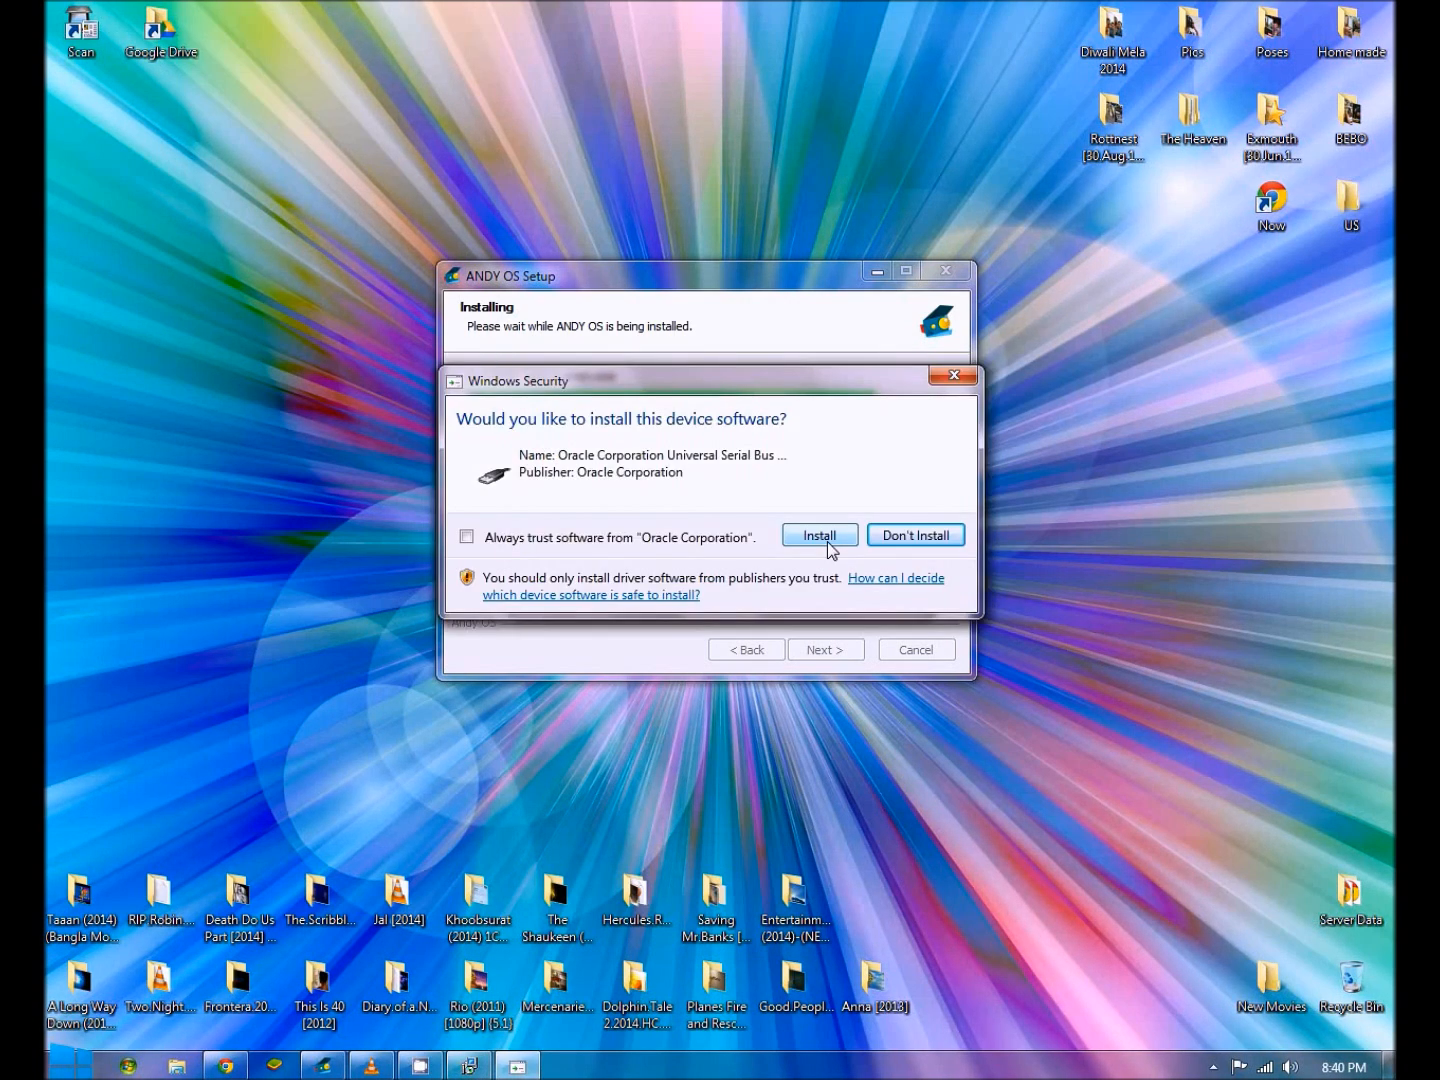
click(820, 534)
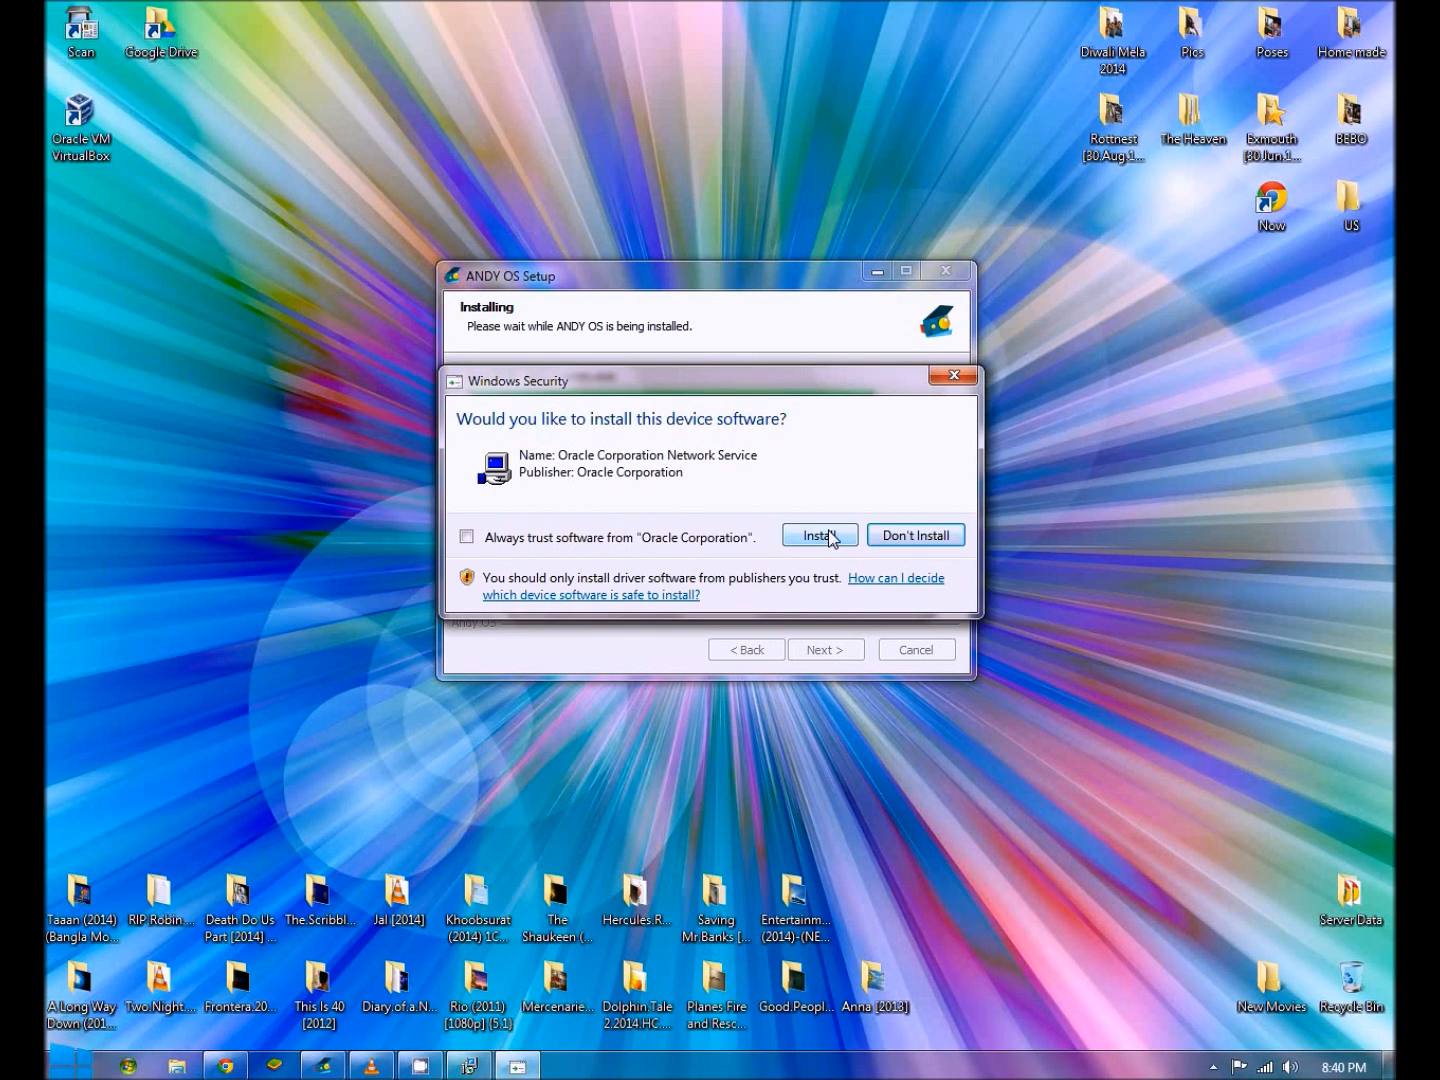
click(816, 534)
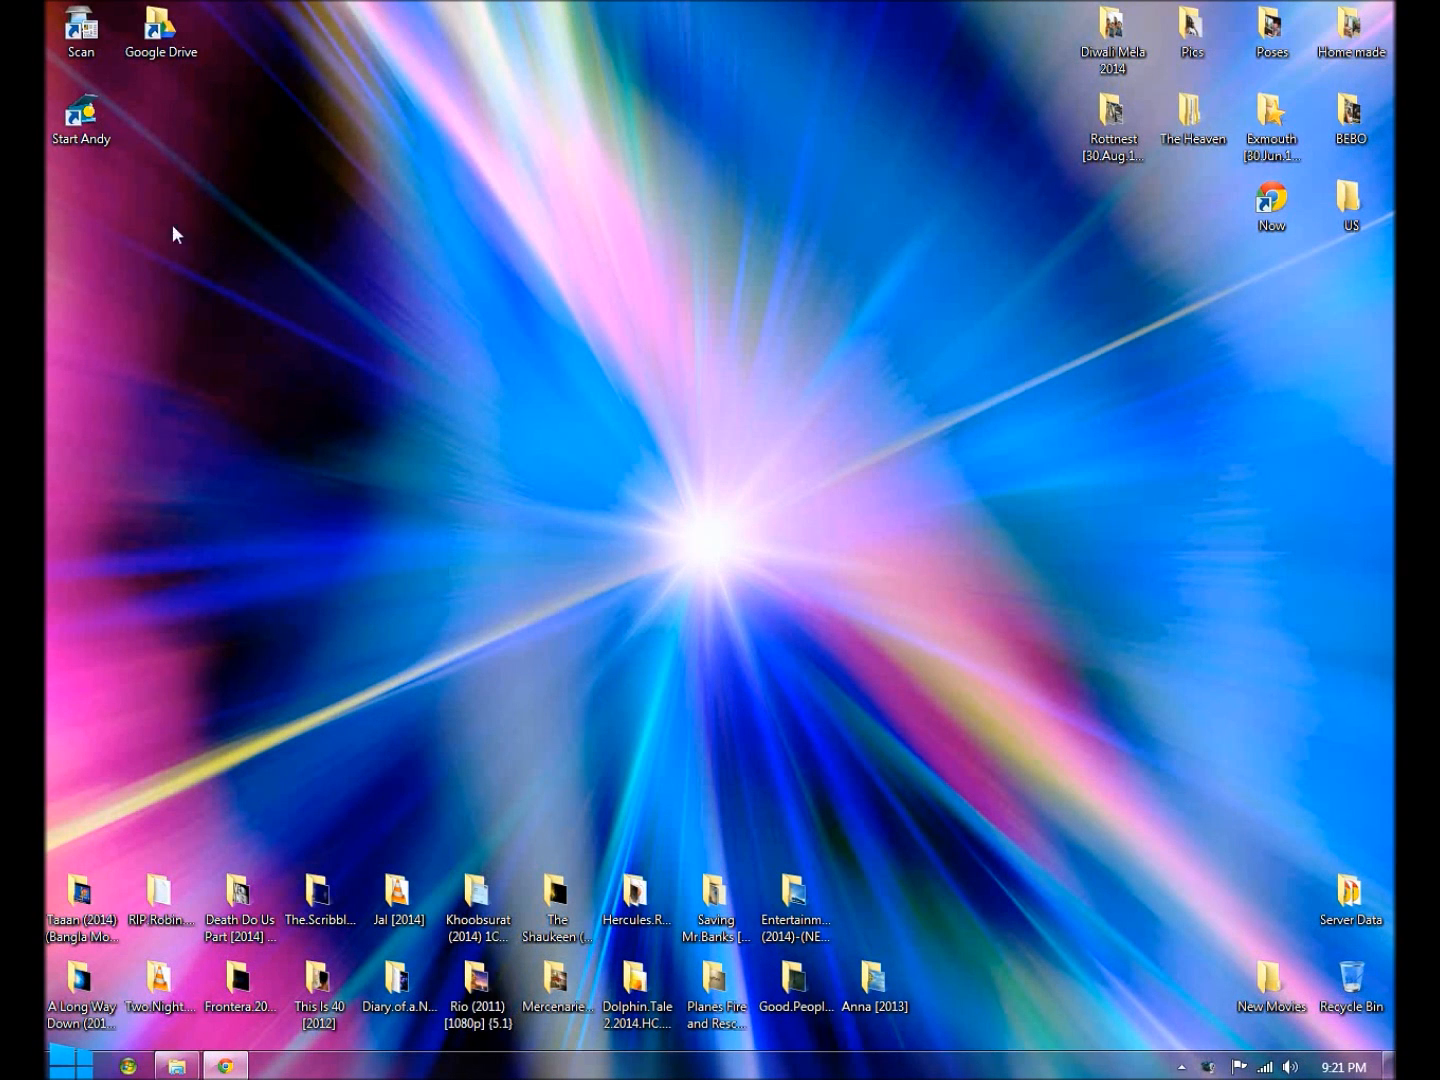
mouse_move(132, 78)
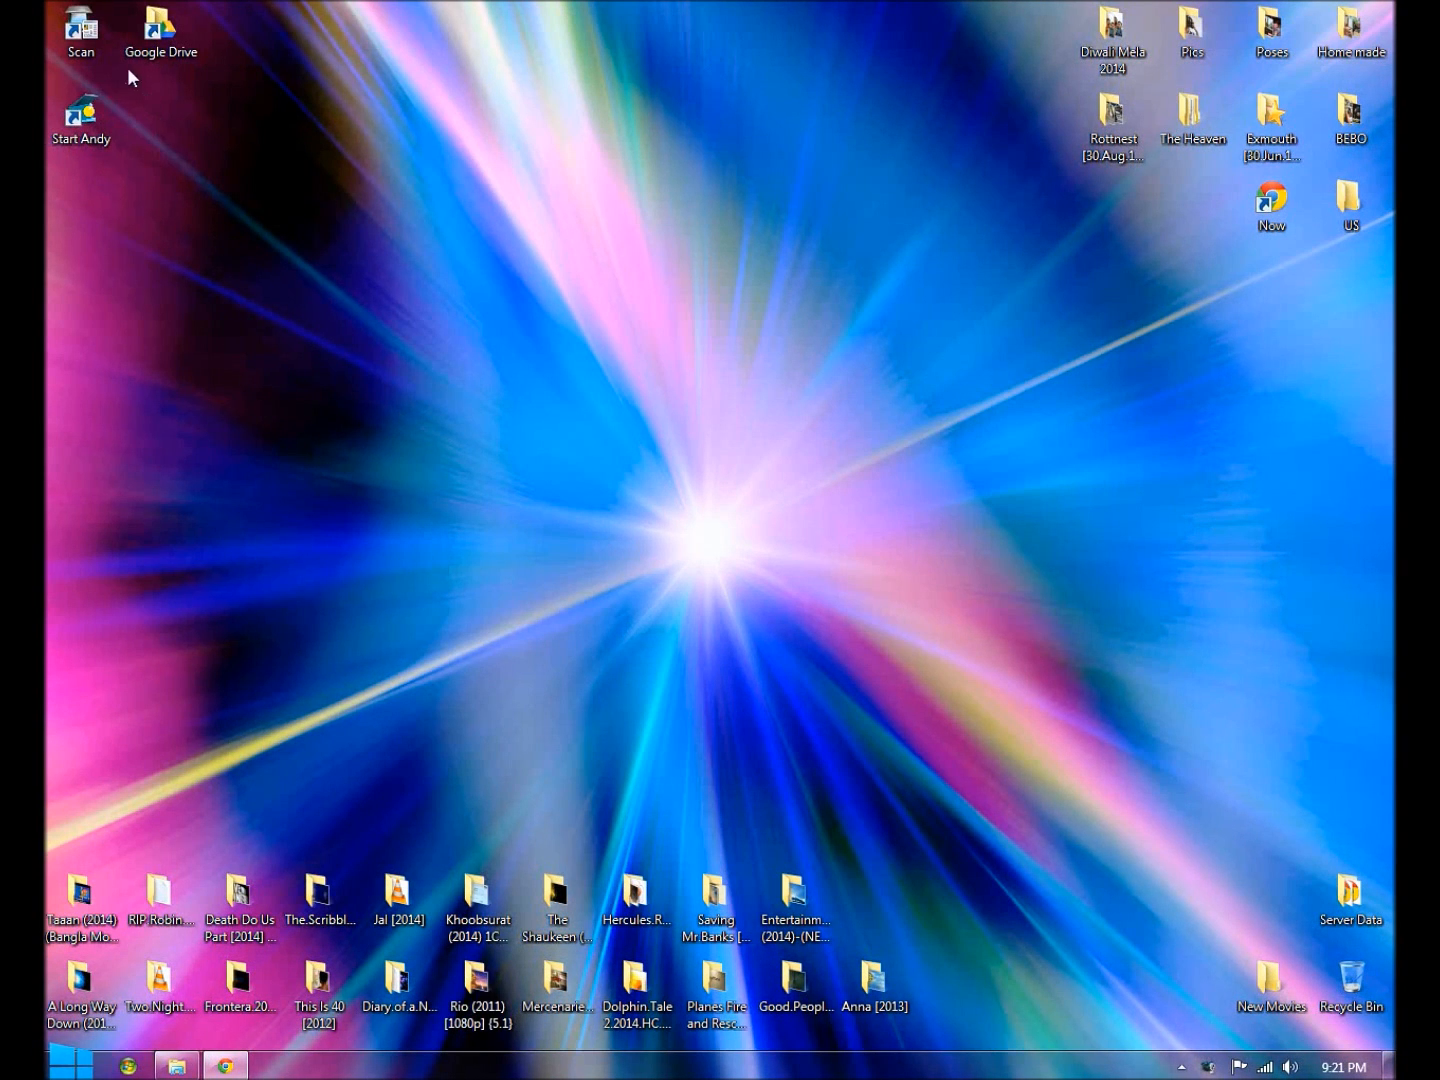
mouse_move(112, 148)
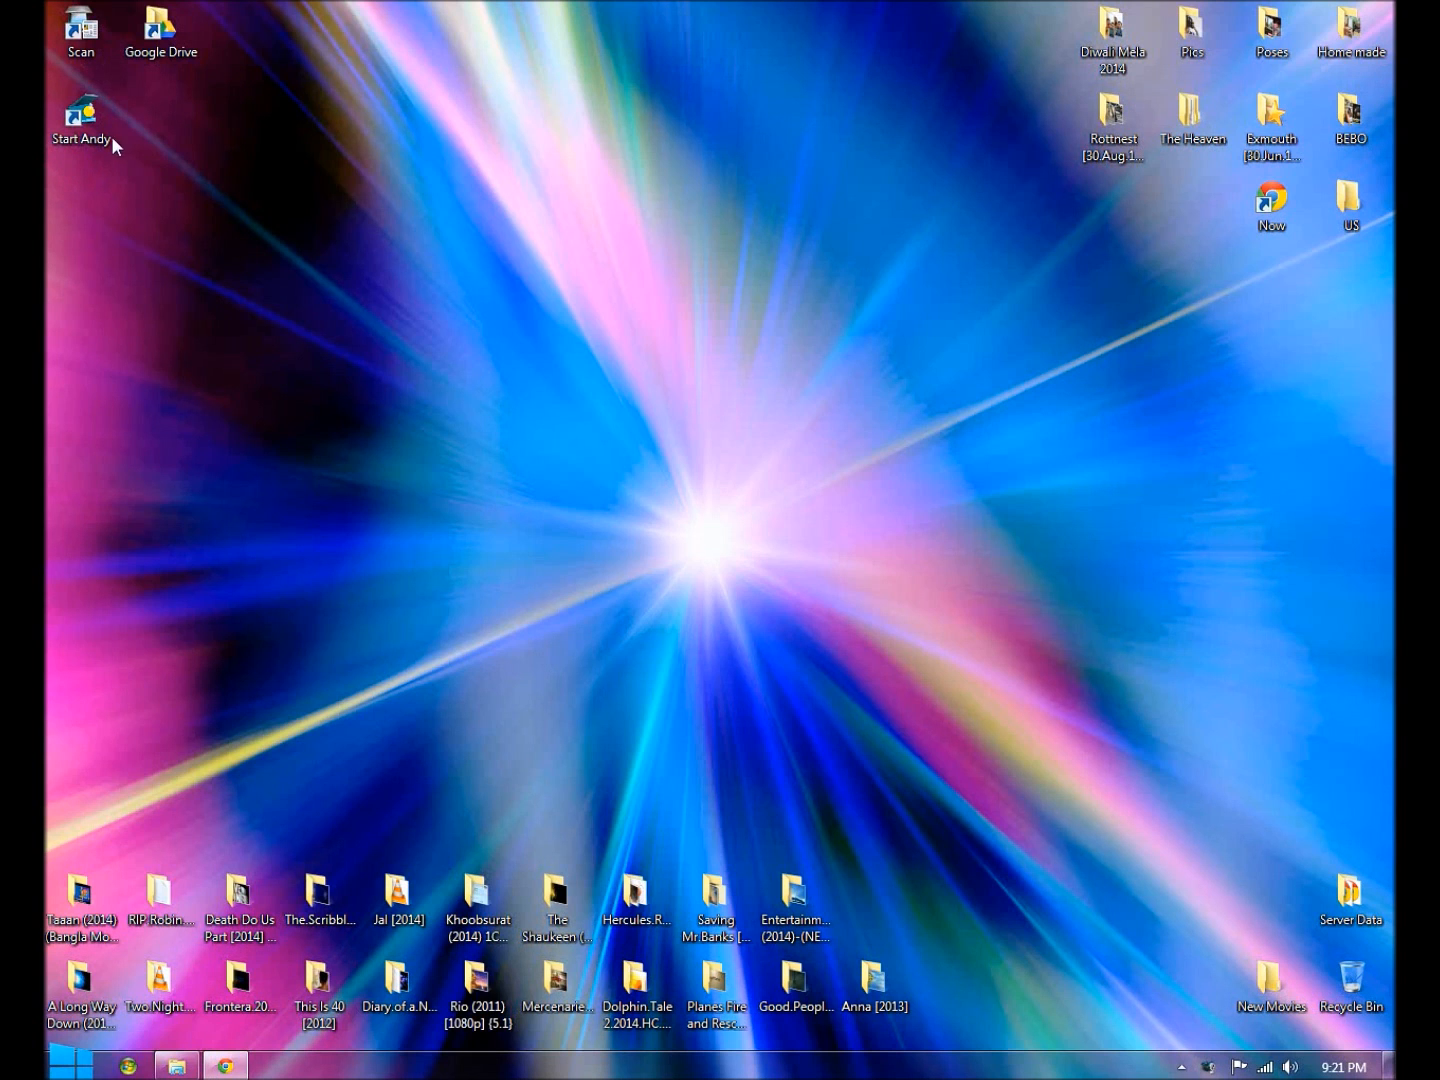
Step: Launch Andy from the 'Start Andy' desktop shortcut so the Android lock screen appears
double_click(80, 108)
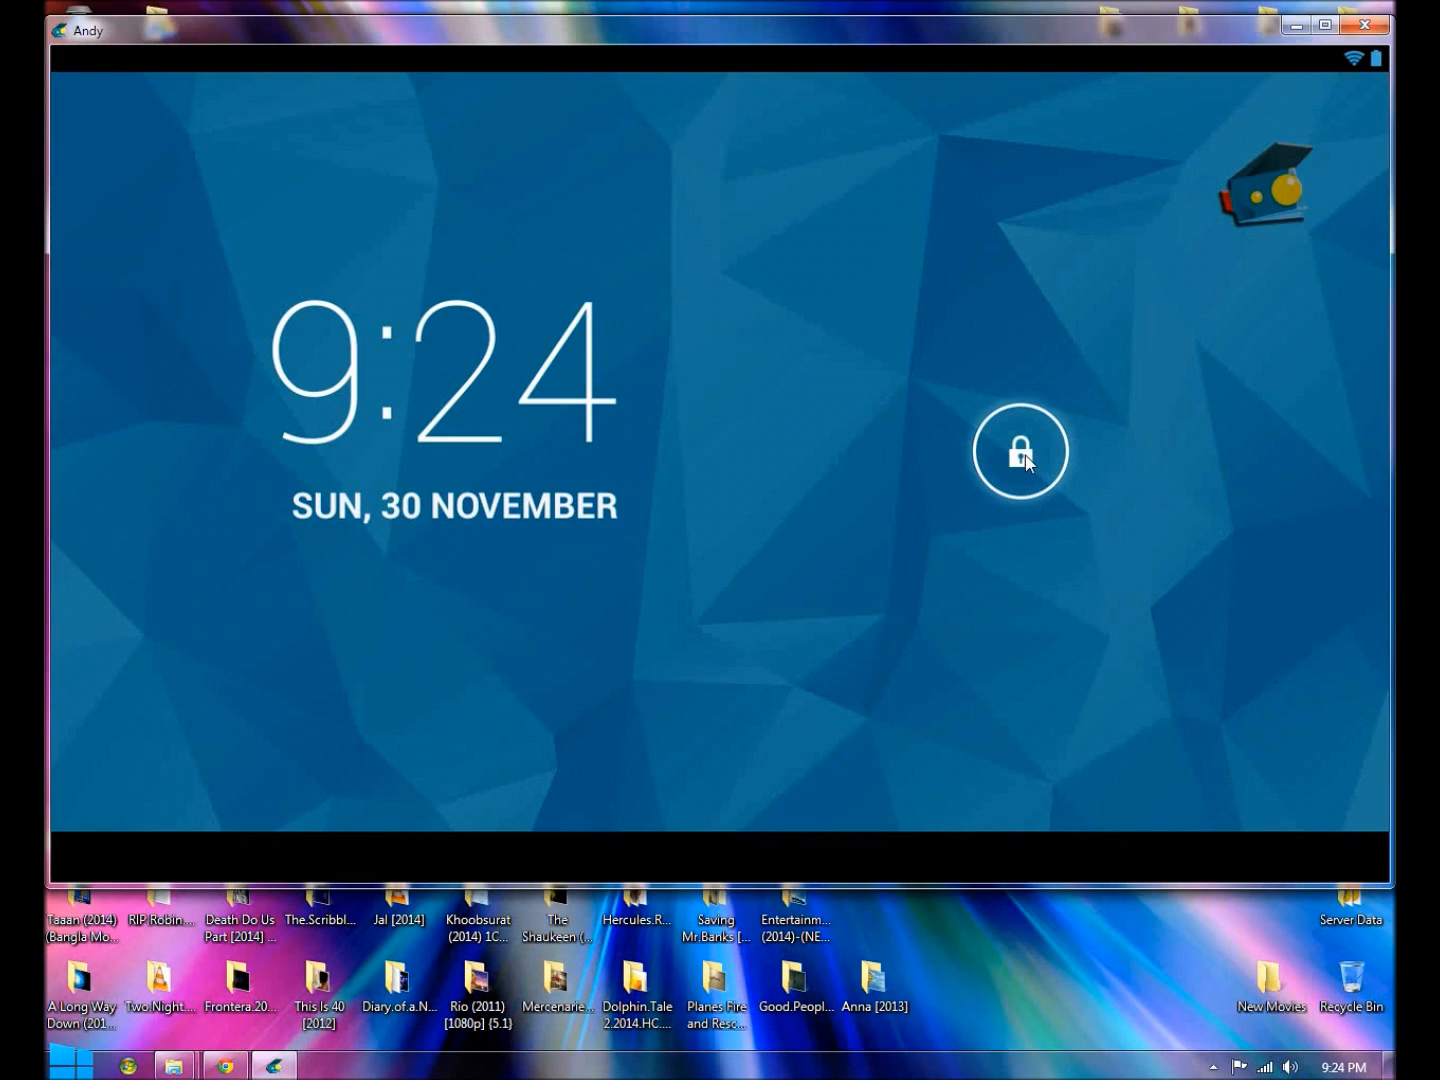
Step: Unlock the emulator, start the welcome wizard and choose 'Not now' for the Google account
click(1020, 450)
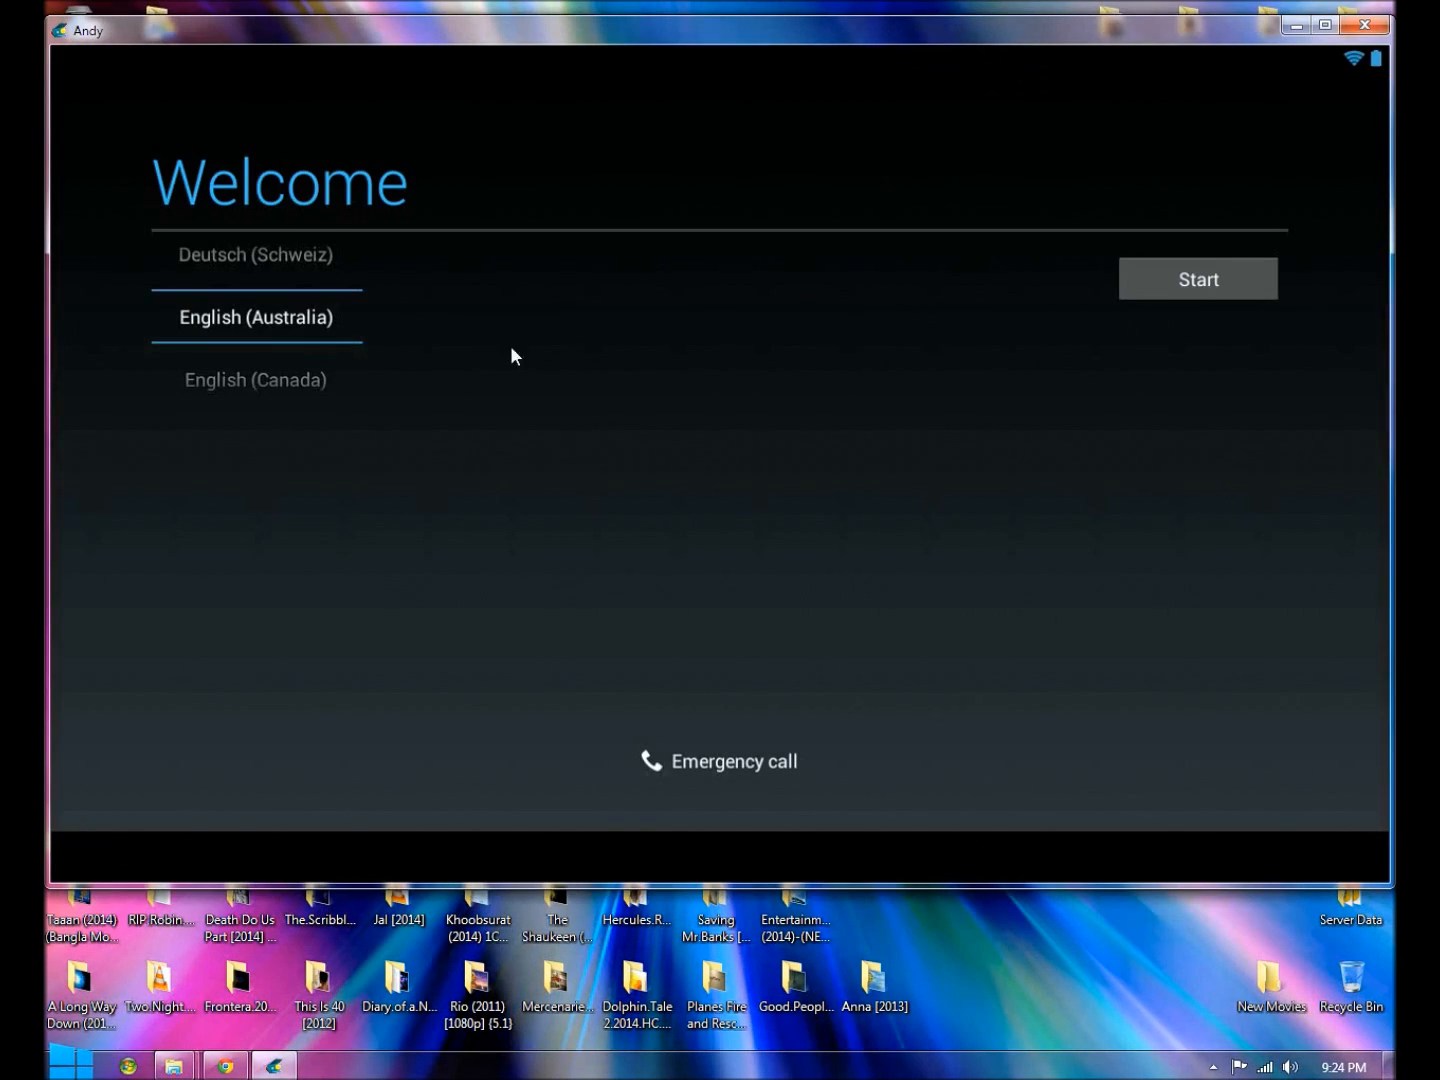
click(1196, 278)
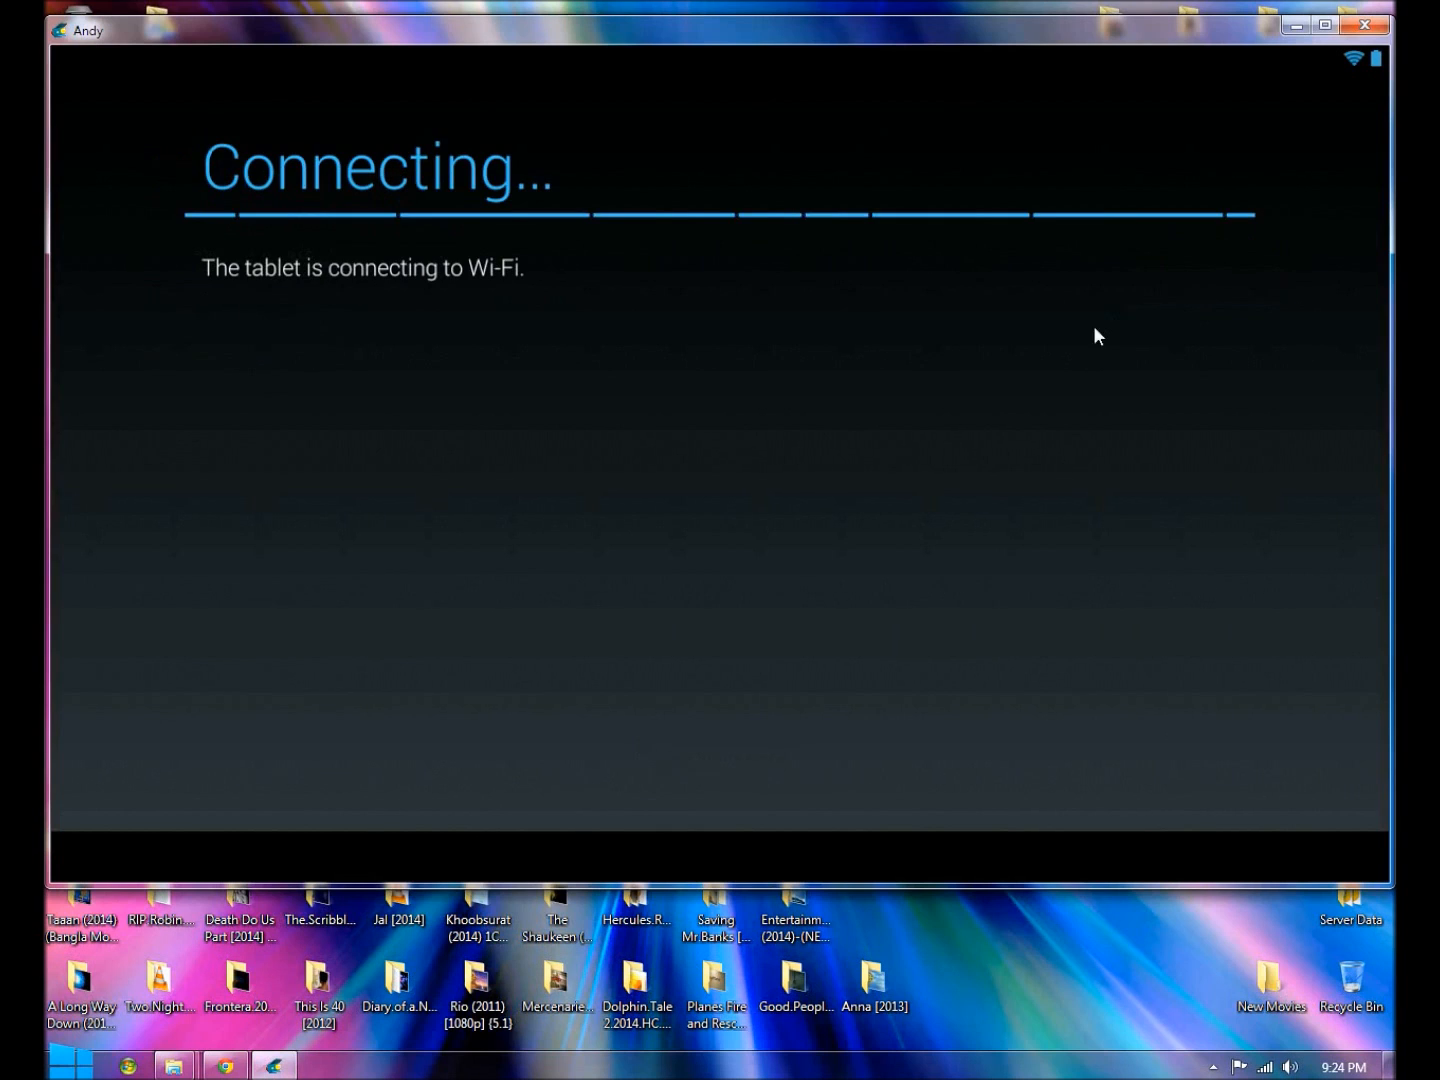
mouse_move(760, 354)
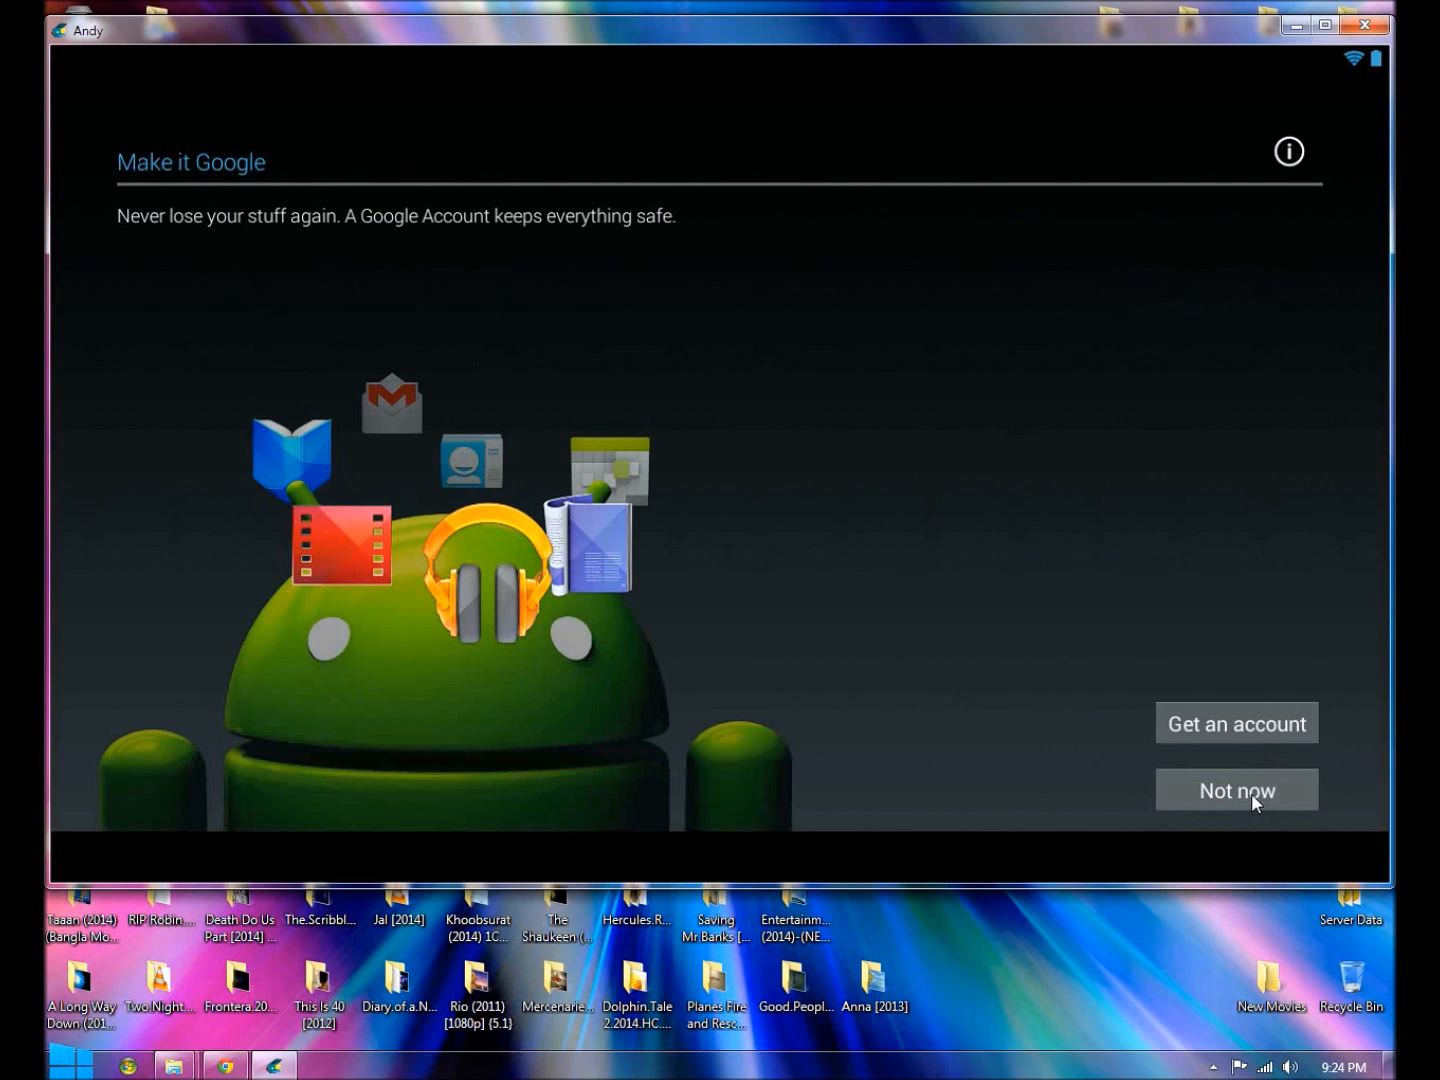
click(1236, 790)
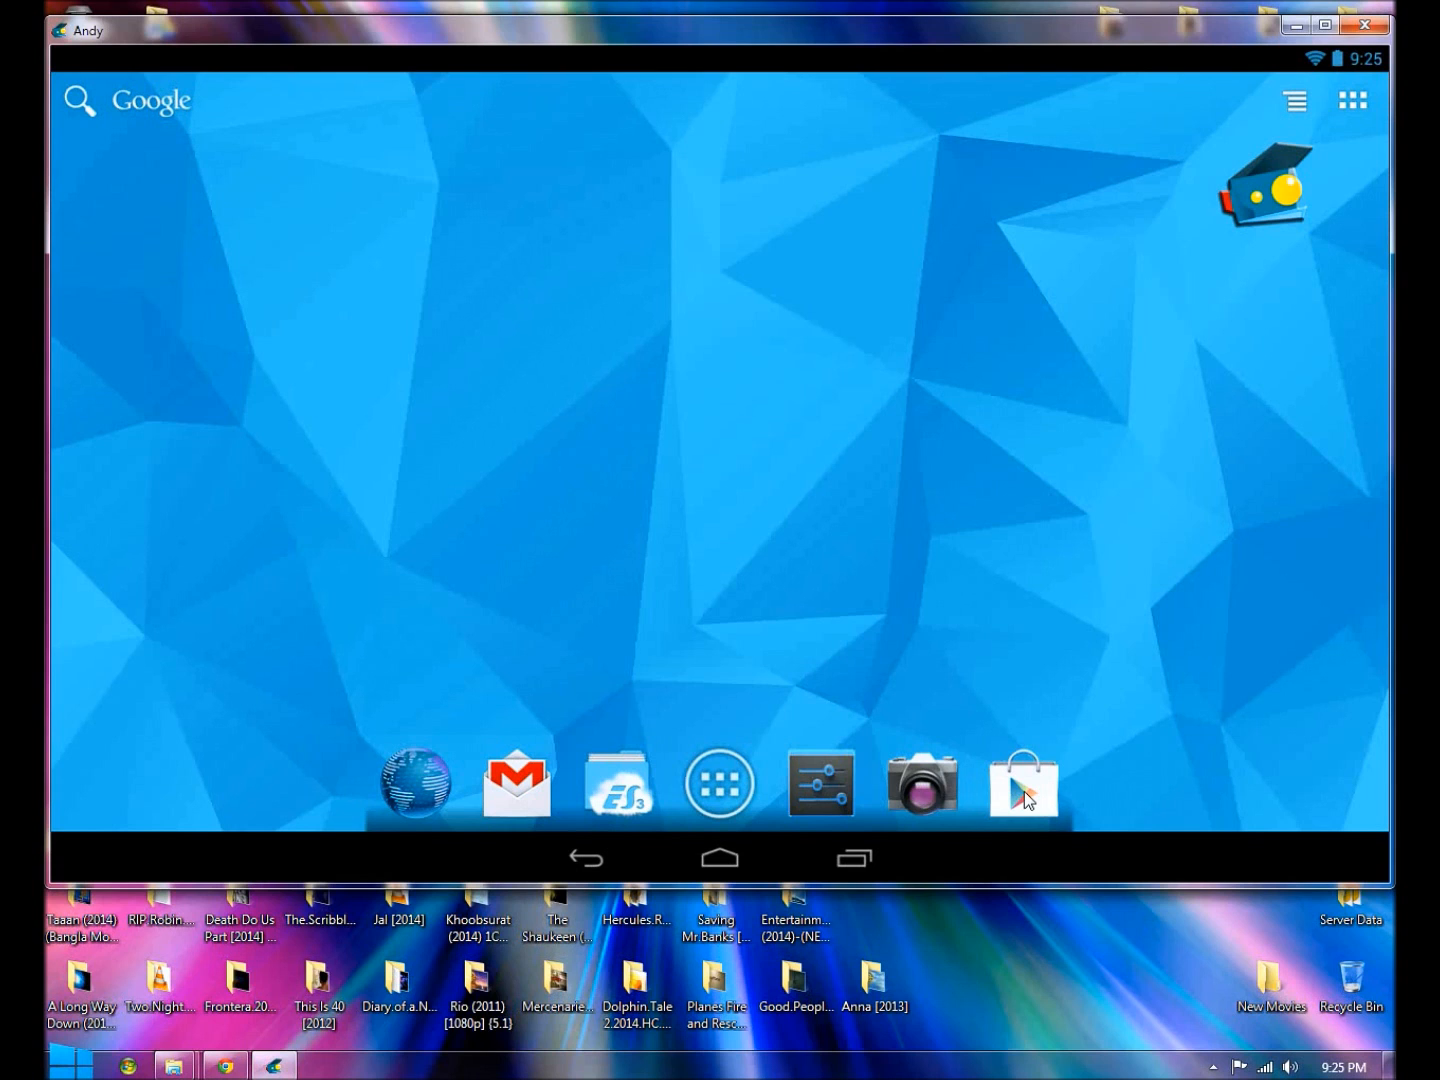
Step: Launch the Play Store from the dock, bringing up the Add a Google Account prompt
click(1022, 782)
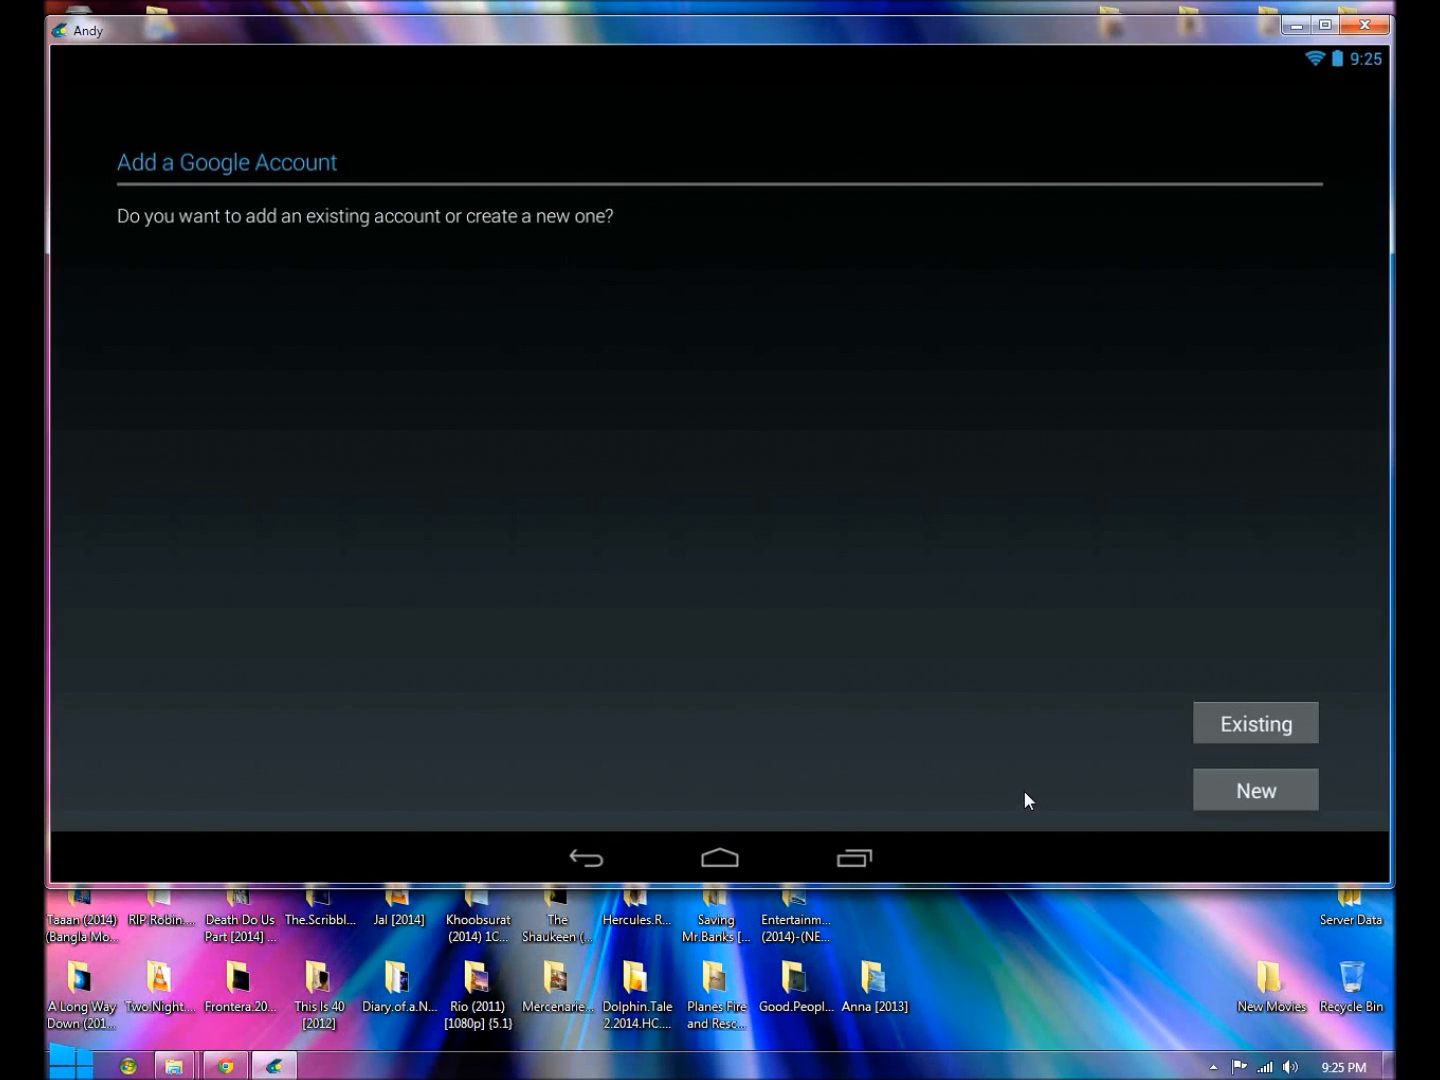
mouse_move(1288, 712)
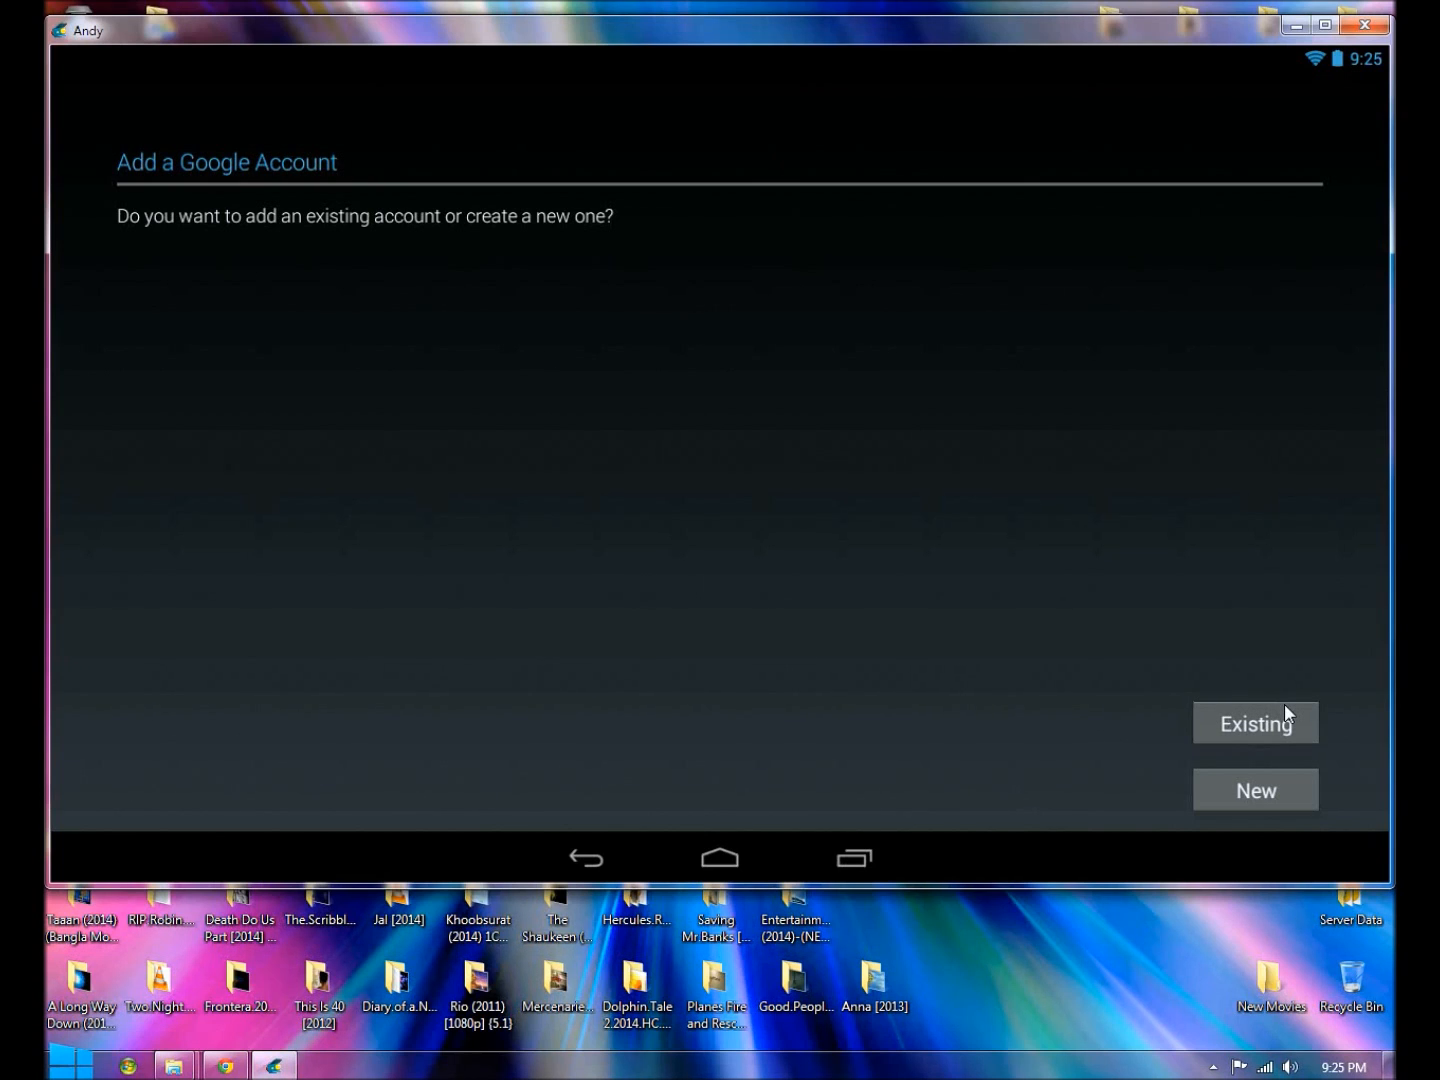
mouse_move(972, 742)
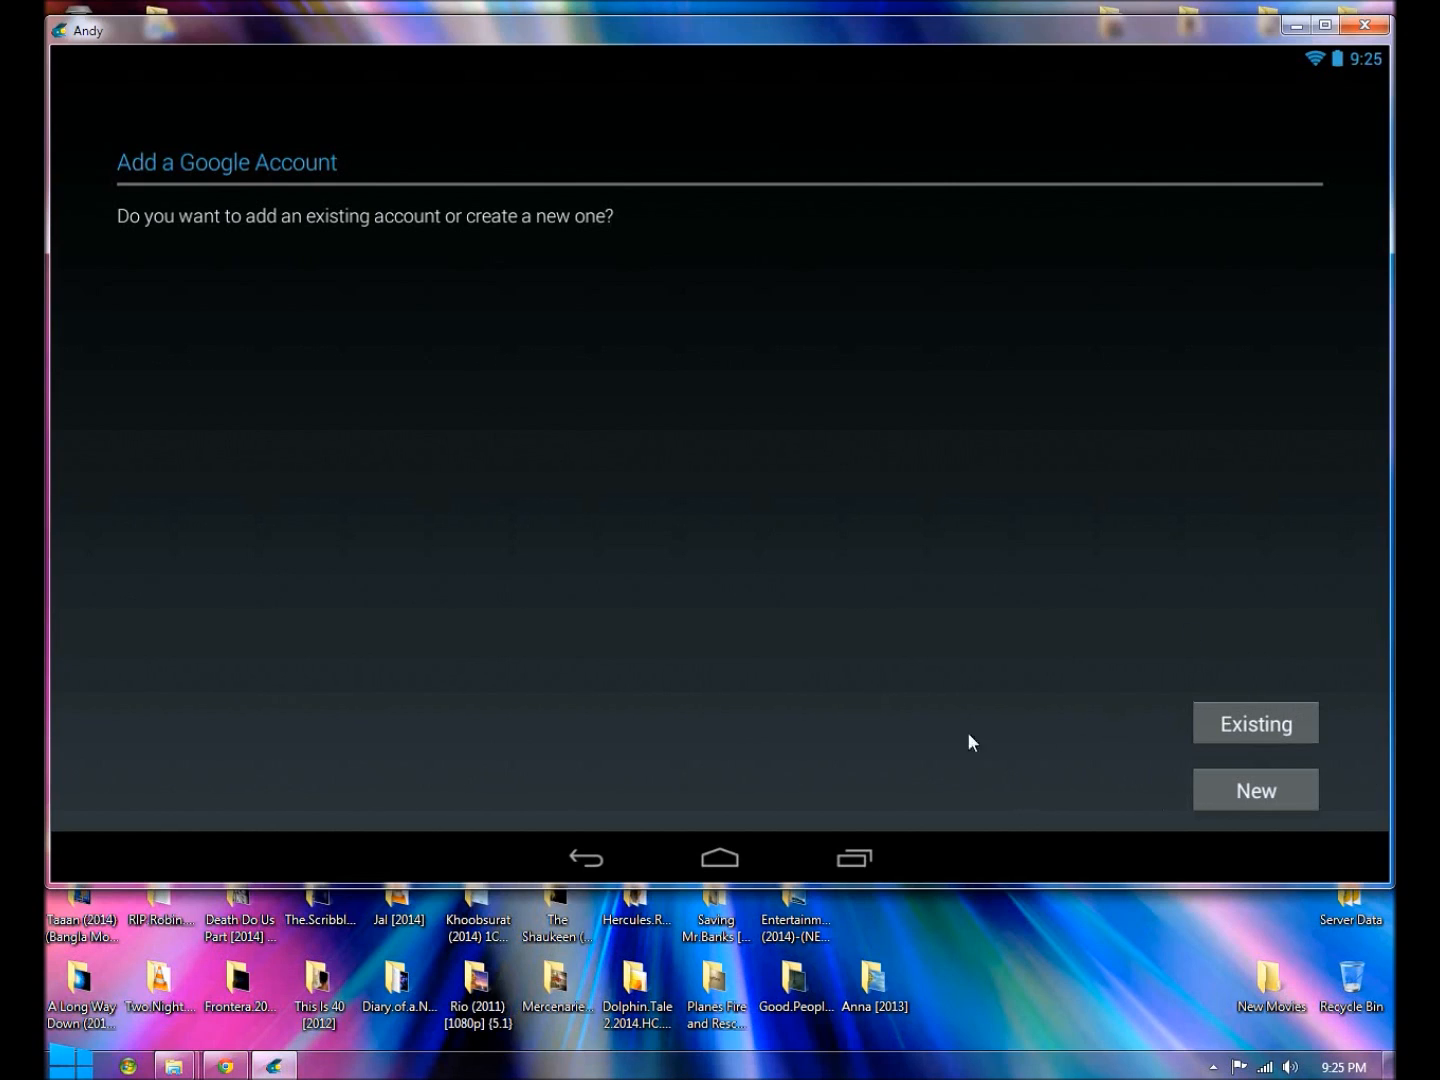